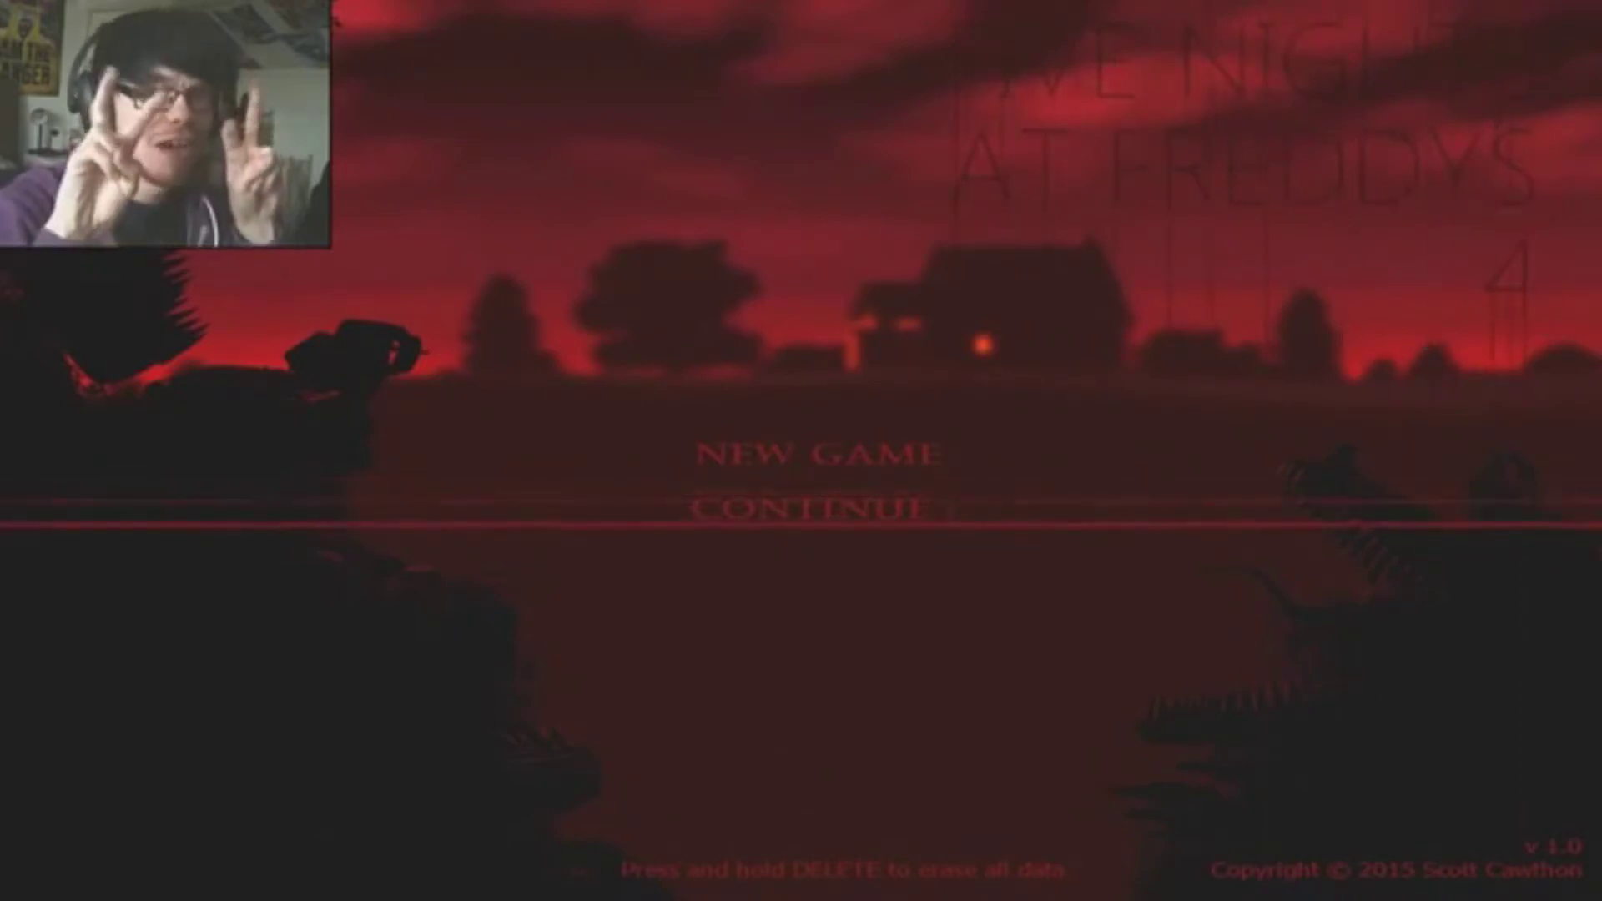
click(821, 454)
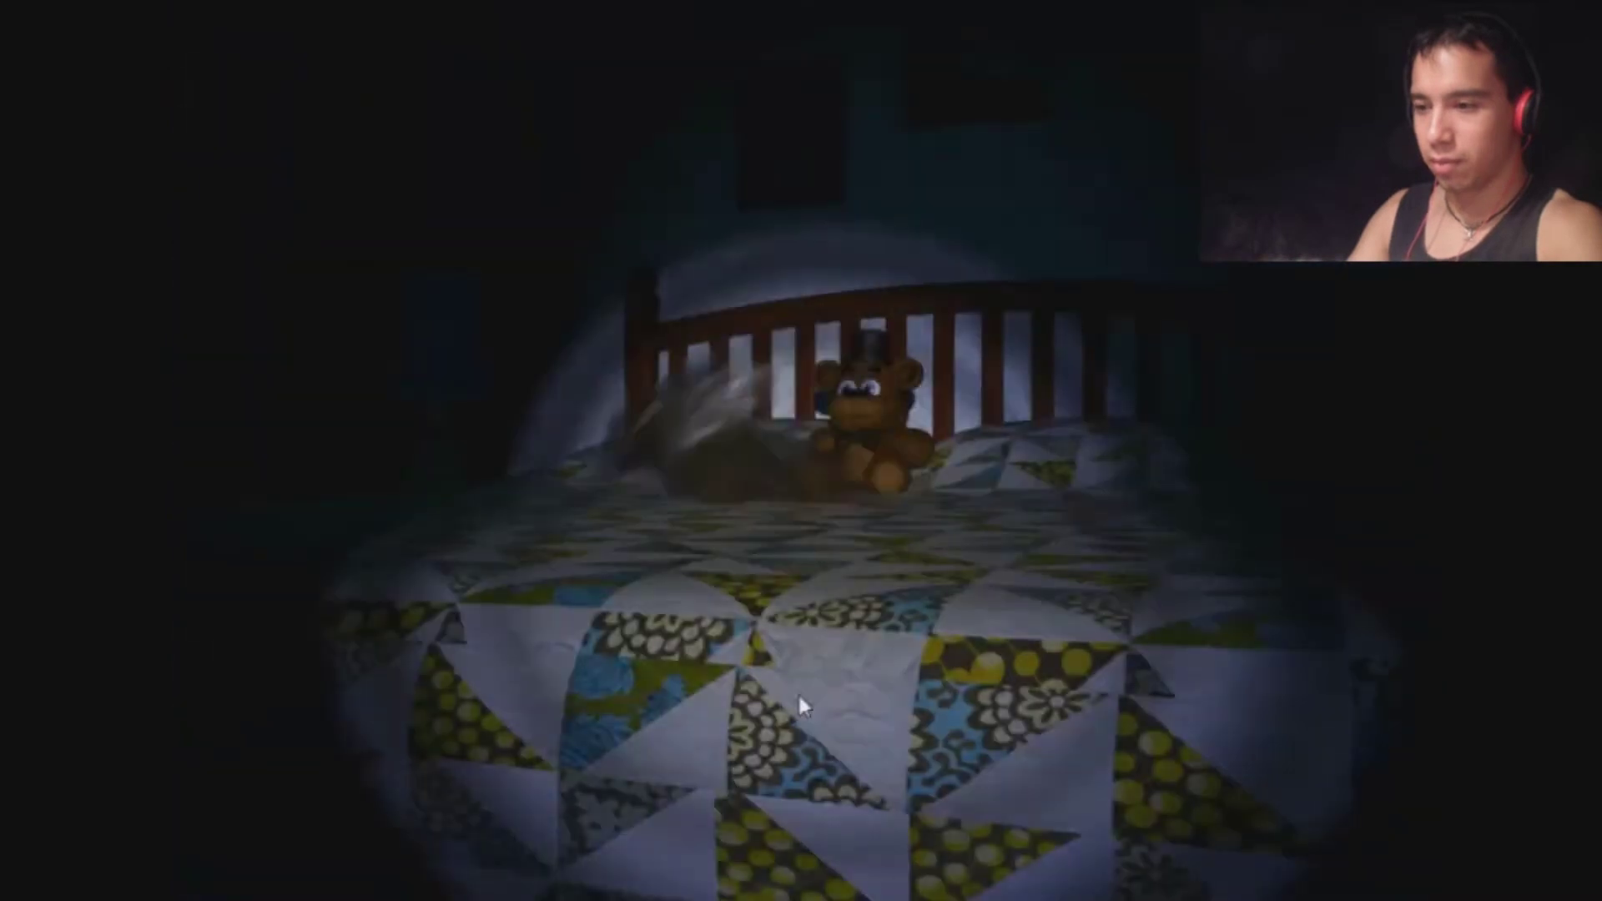